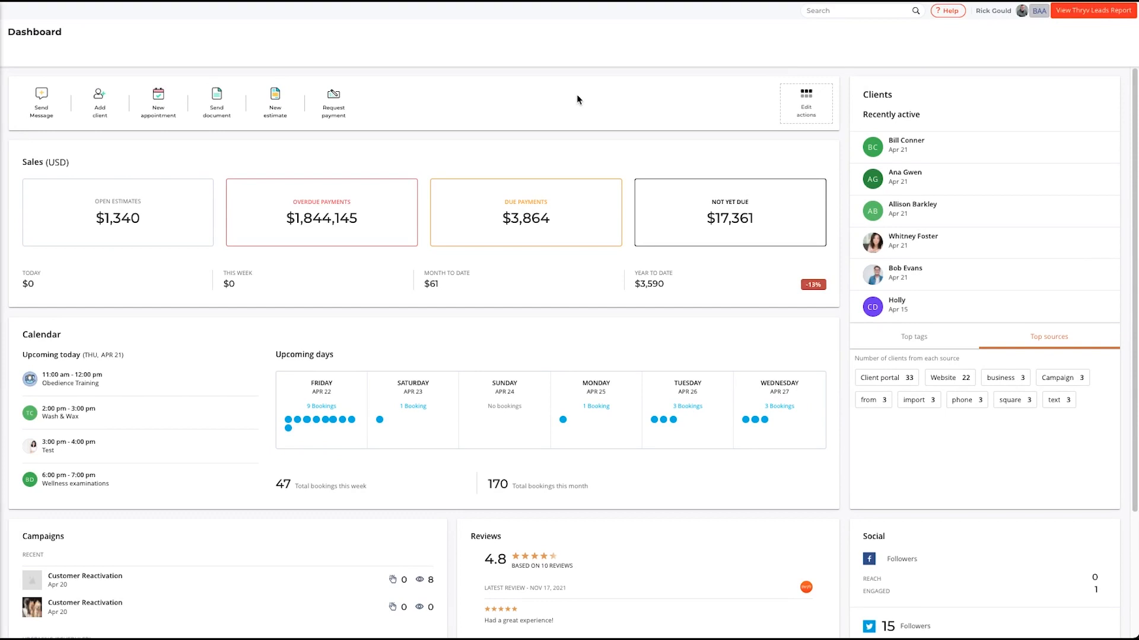
mouse_move(561, 93)
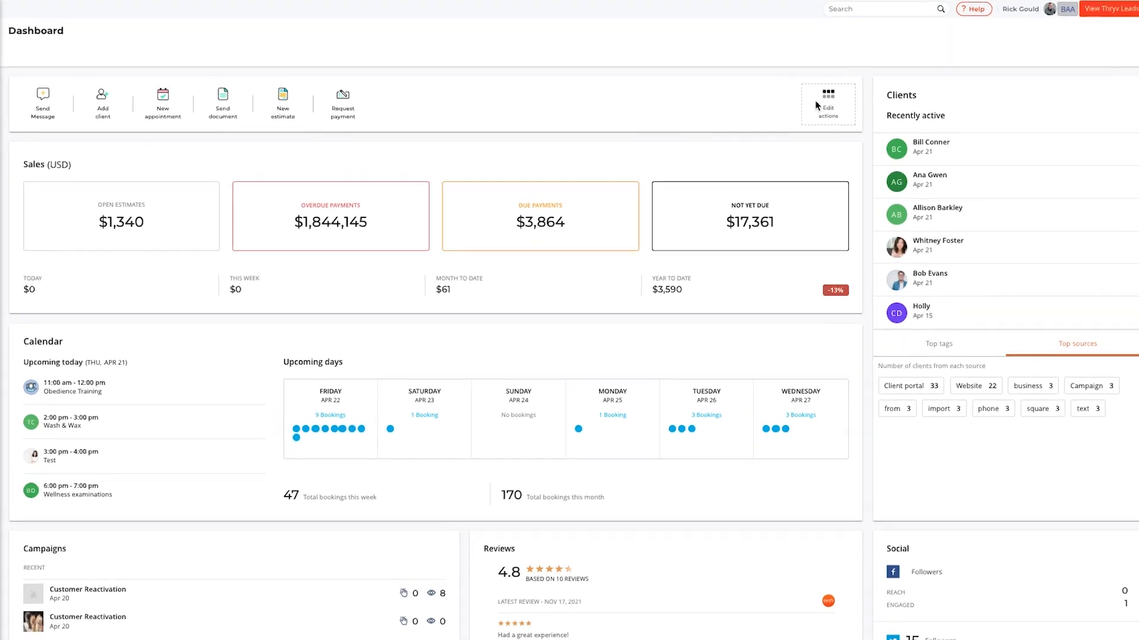
Step: Reorder the dashboard quick actions with Request payment first, and save the order
click(827, 100)
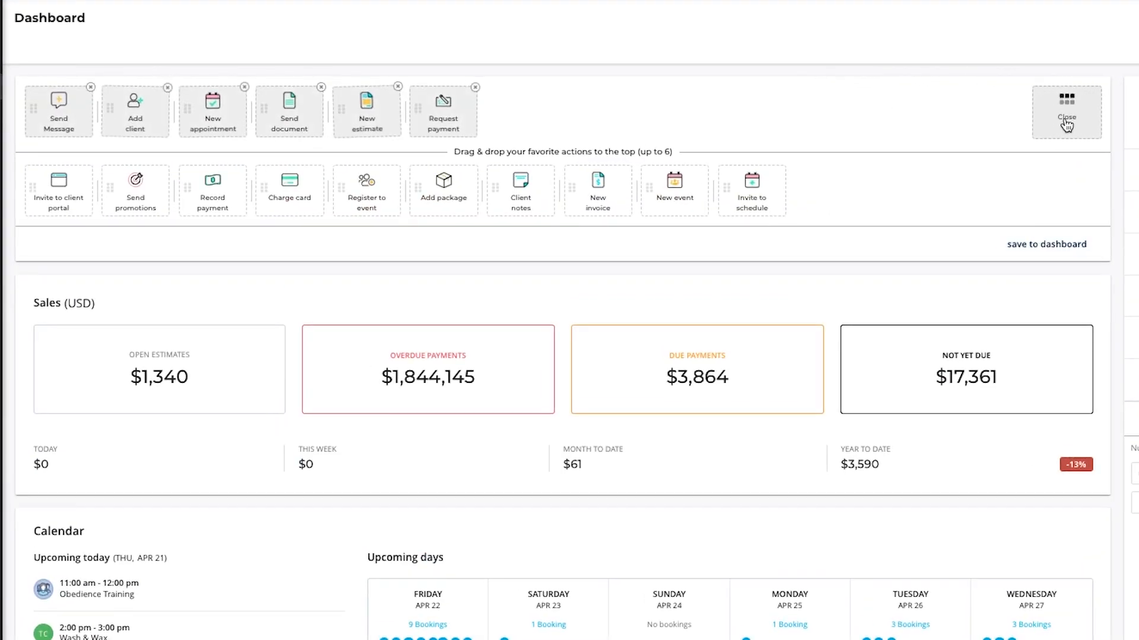
mouse_move(477, 243)
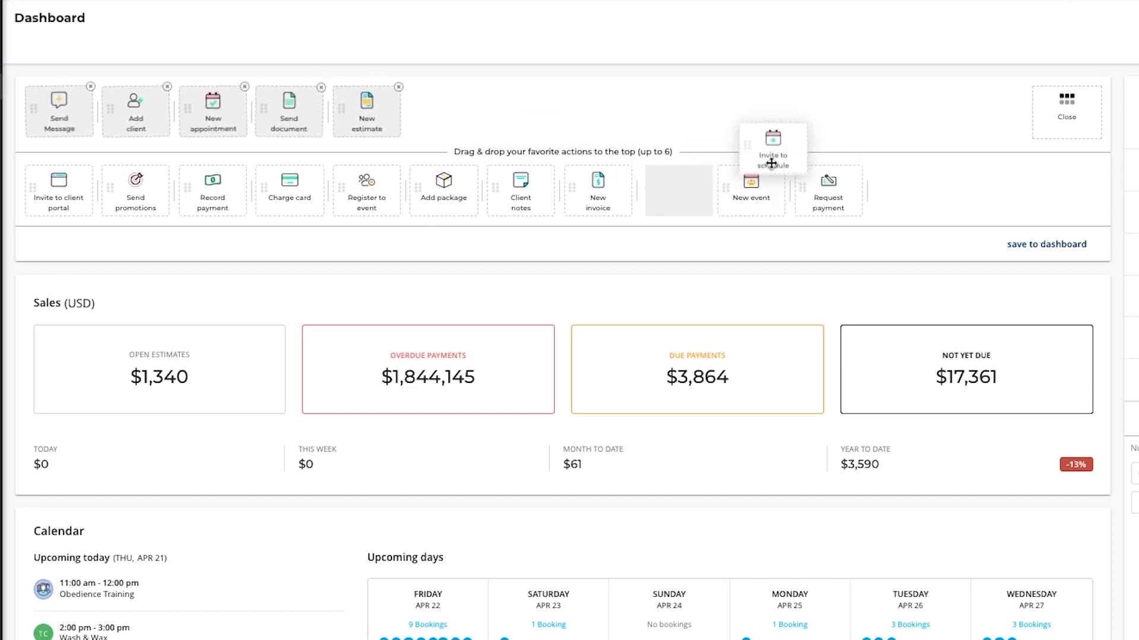
drag(772, 149, 443, 111)
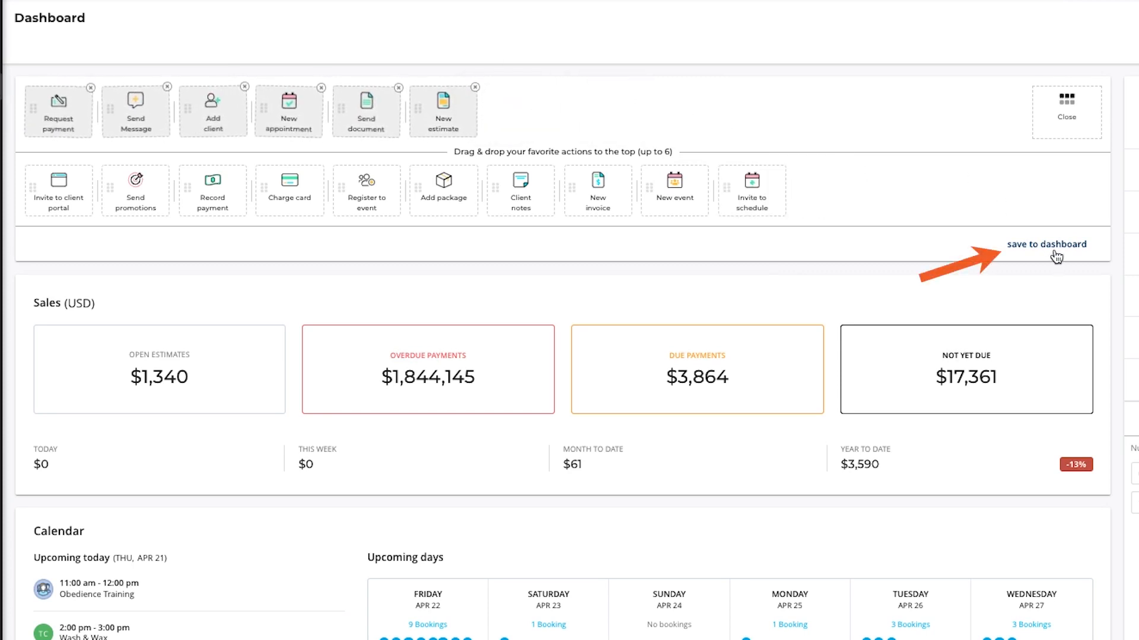
click(1048, 244)
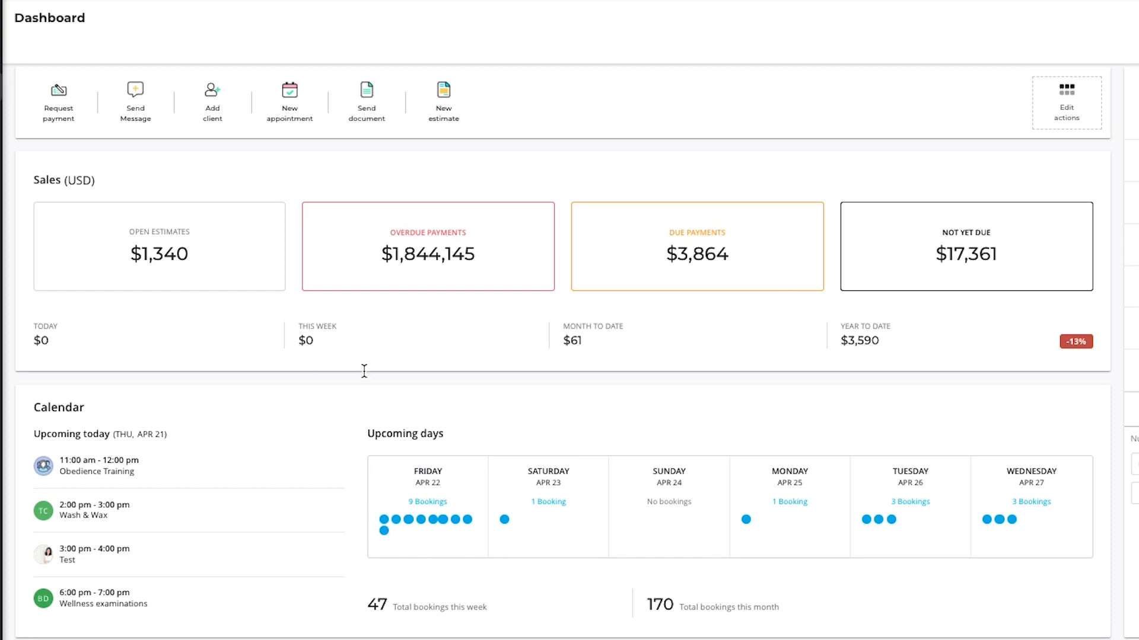
mouse_move(871, 365)
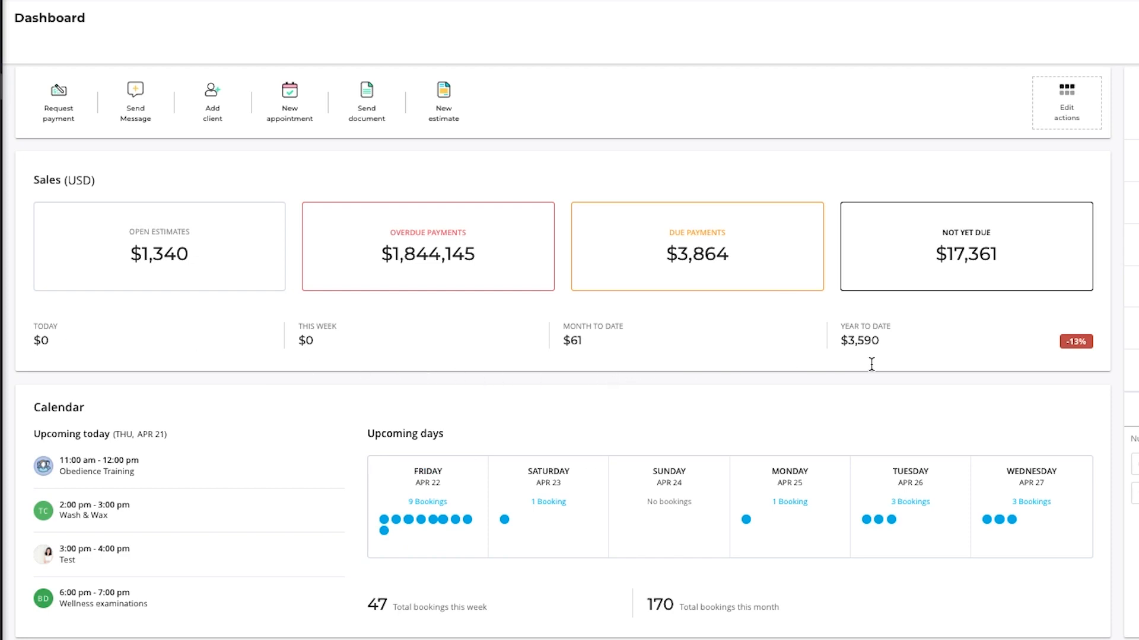
mouse_move(1087, 342)
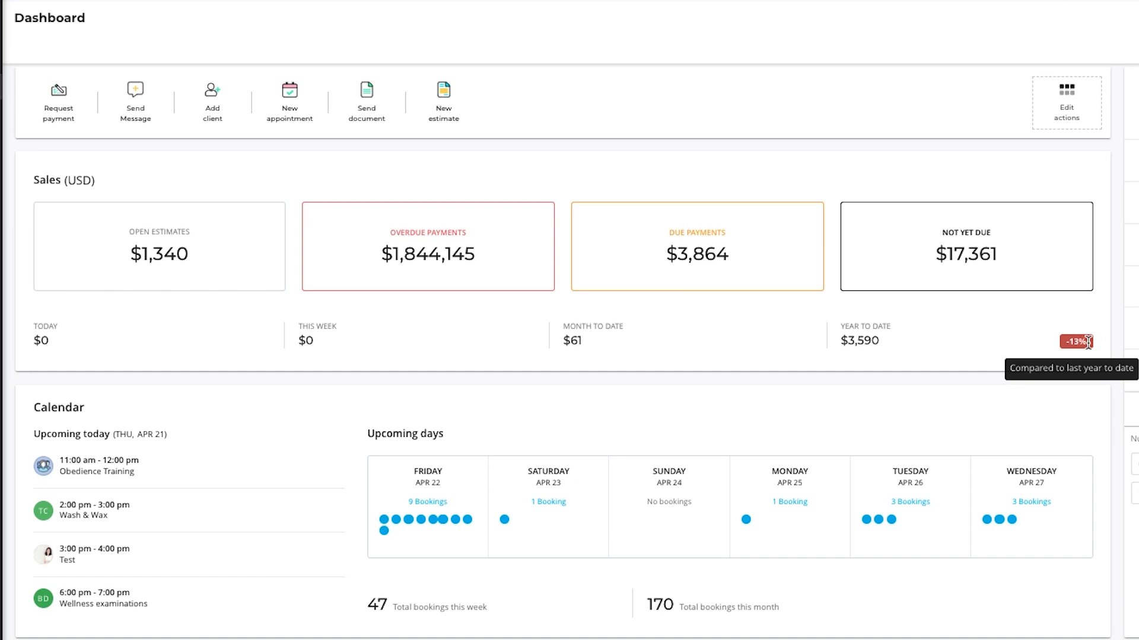
scroll(down, 3)
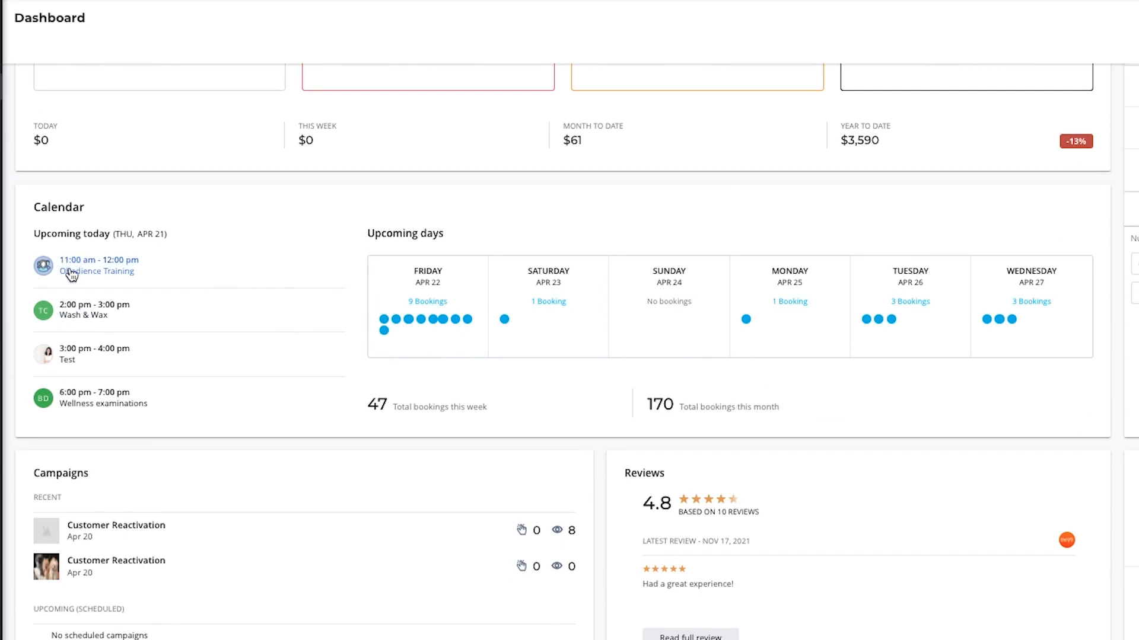
mouse_move(165, 368)
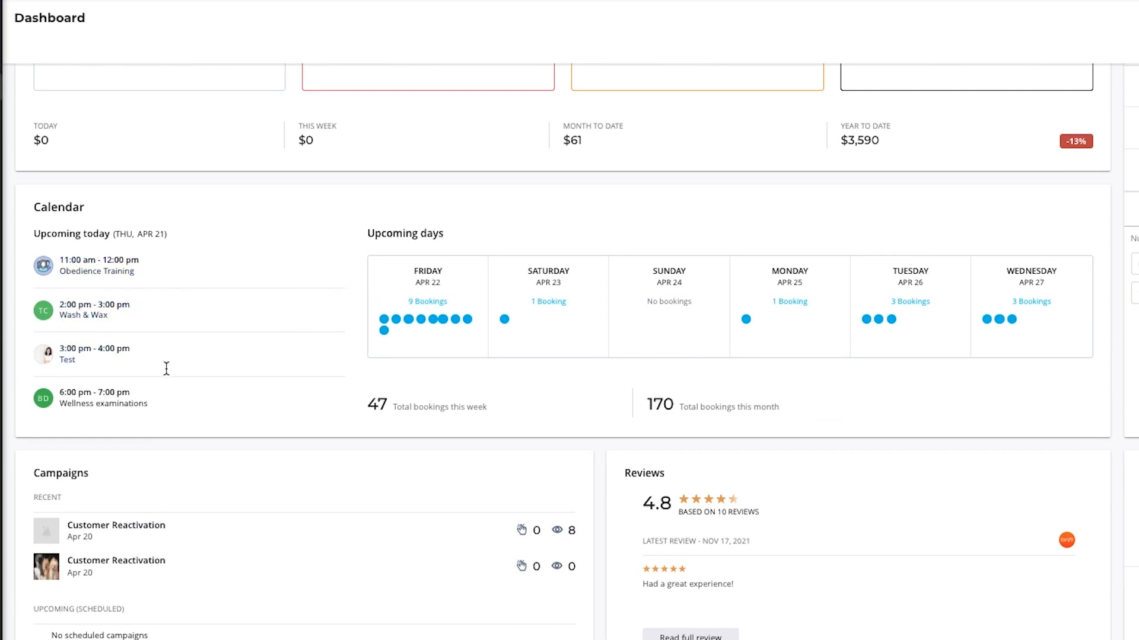
mouse_move(514, 363)
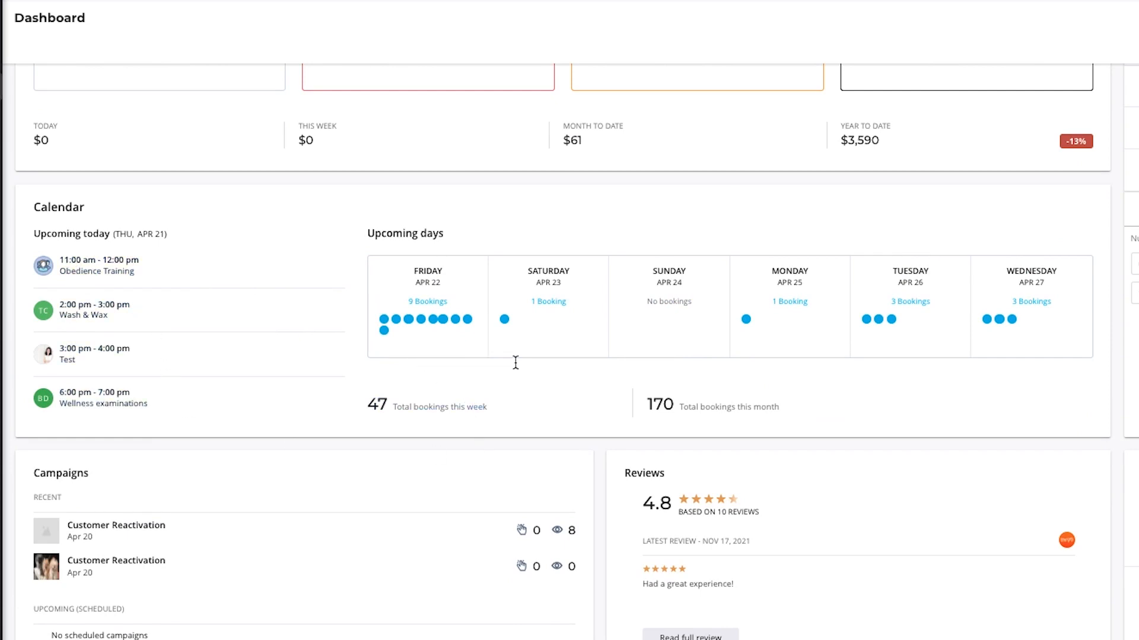
mouse_move(514, 417)
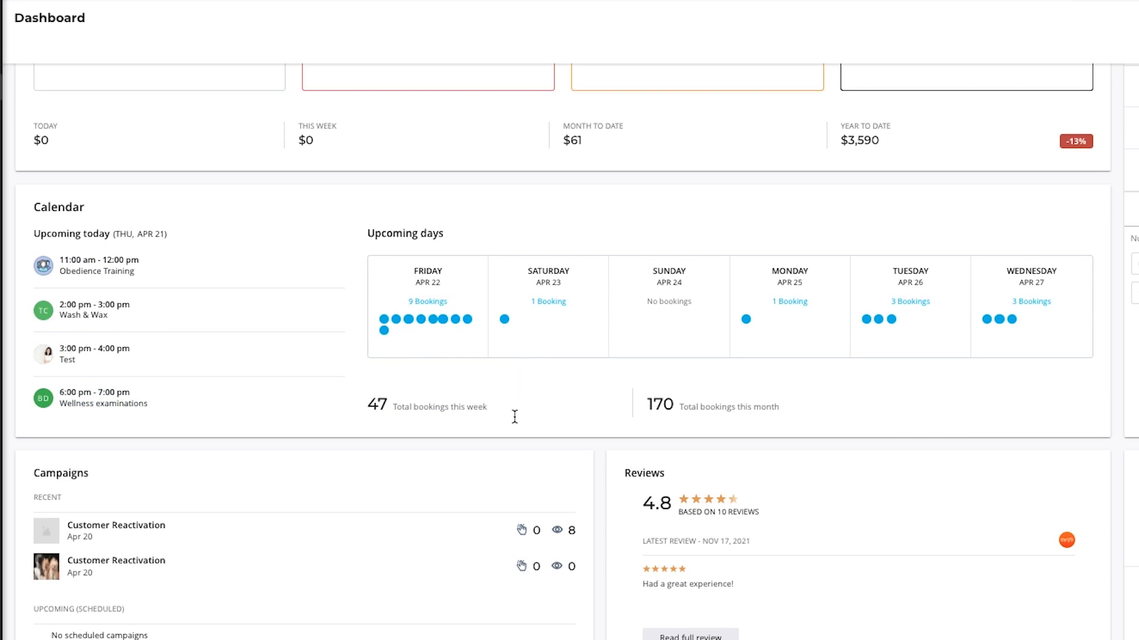
scroll(down, 3)
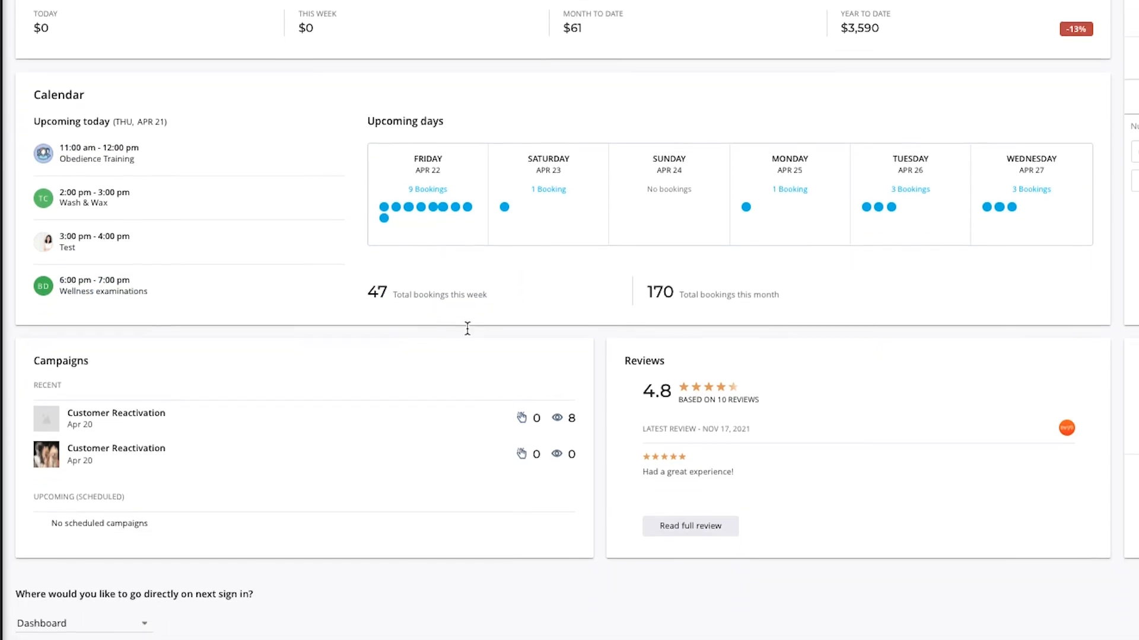
scroll(down, 3)
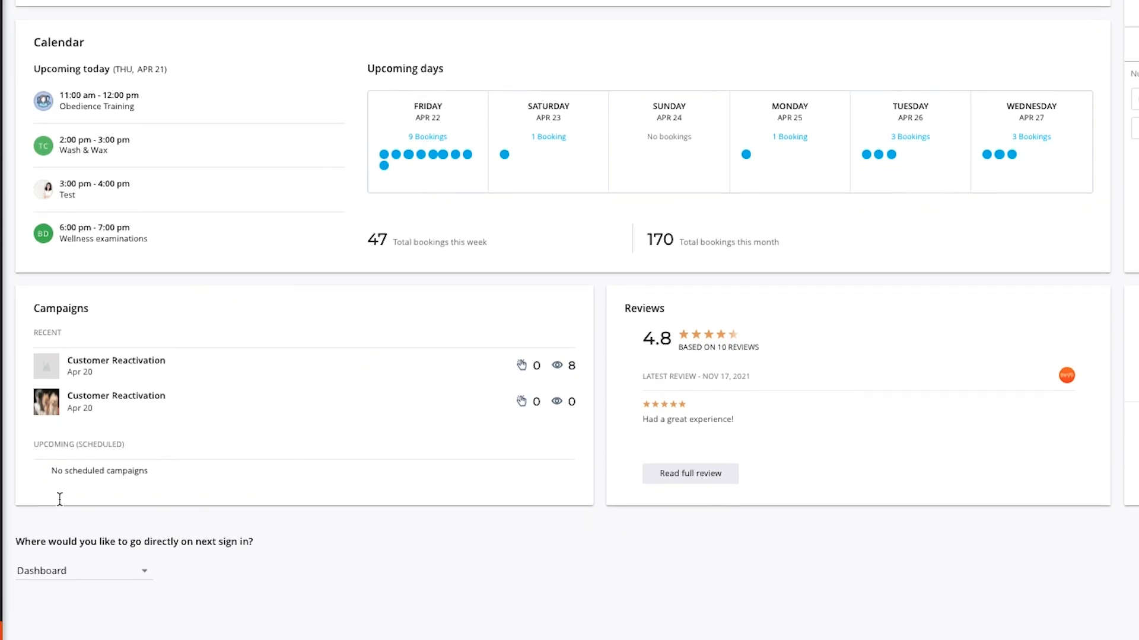
mouse_move(398, 428)
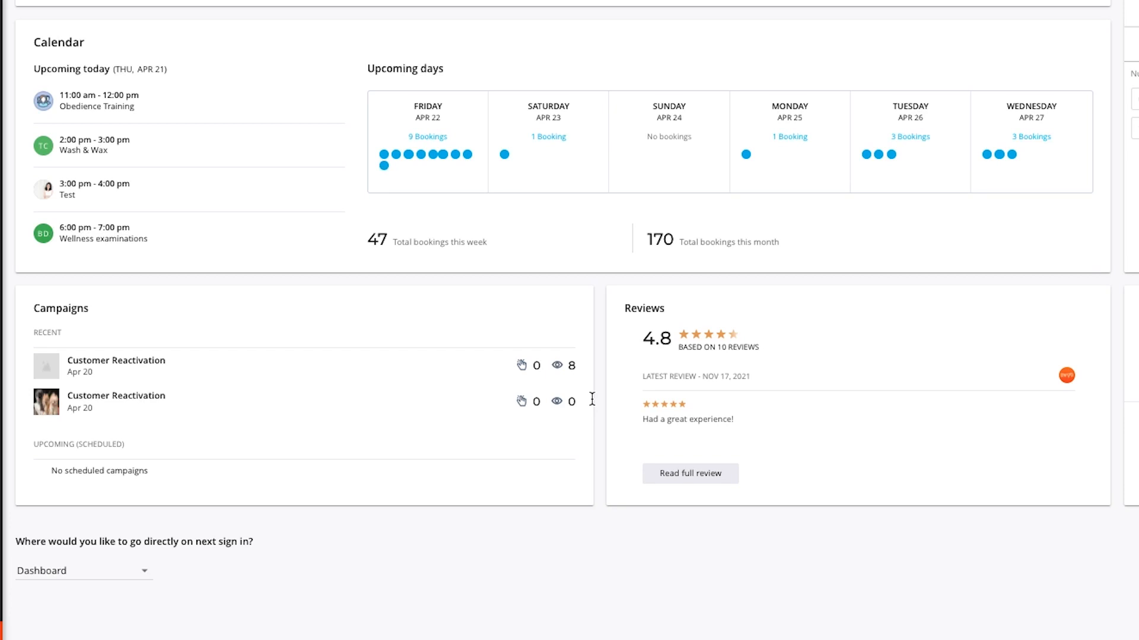
mouse_move(811, 408)
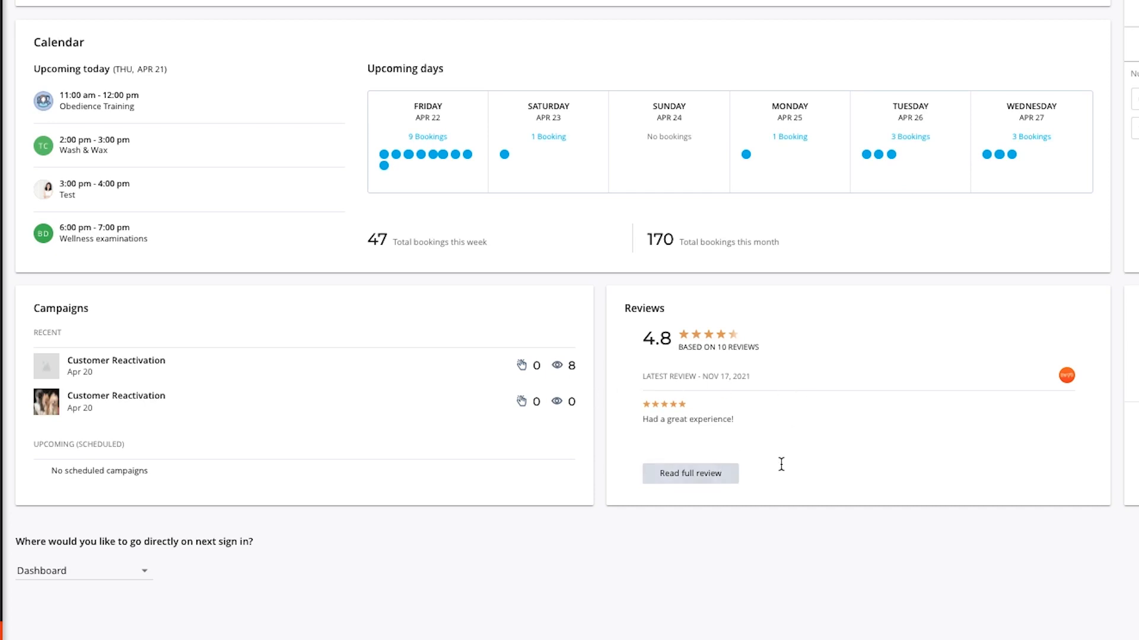
mouse_move(859, 450)
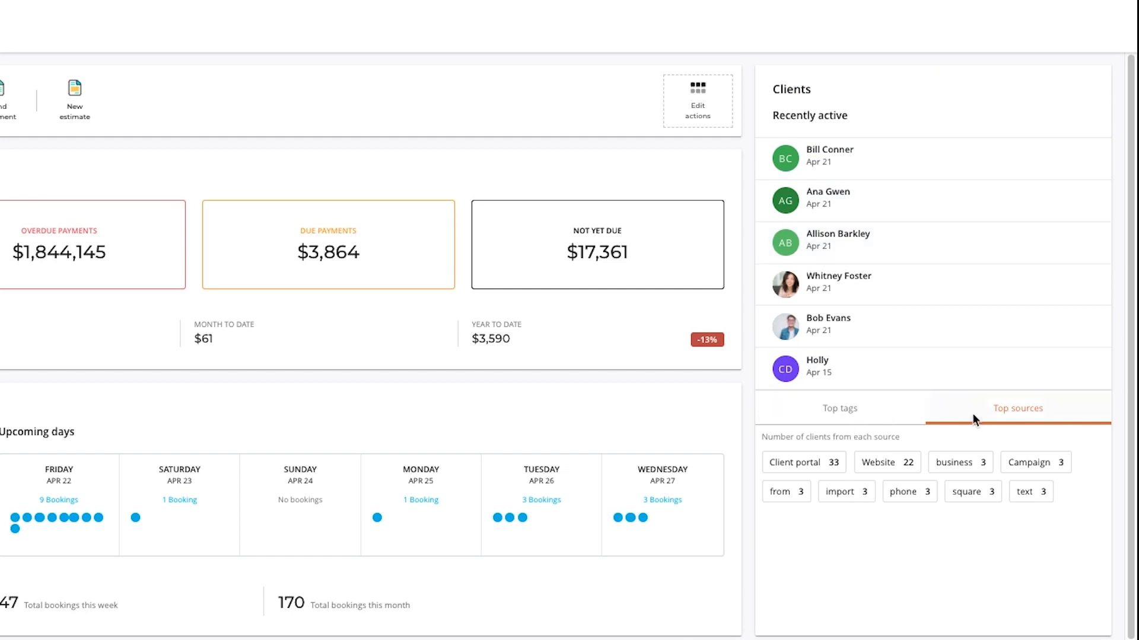
Step: Switch the Clients widget to Top tags and scroll down to the Social widget
click(838, 407)
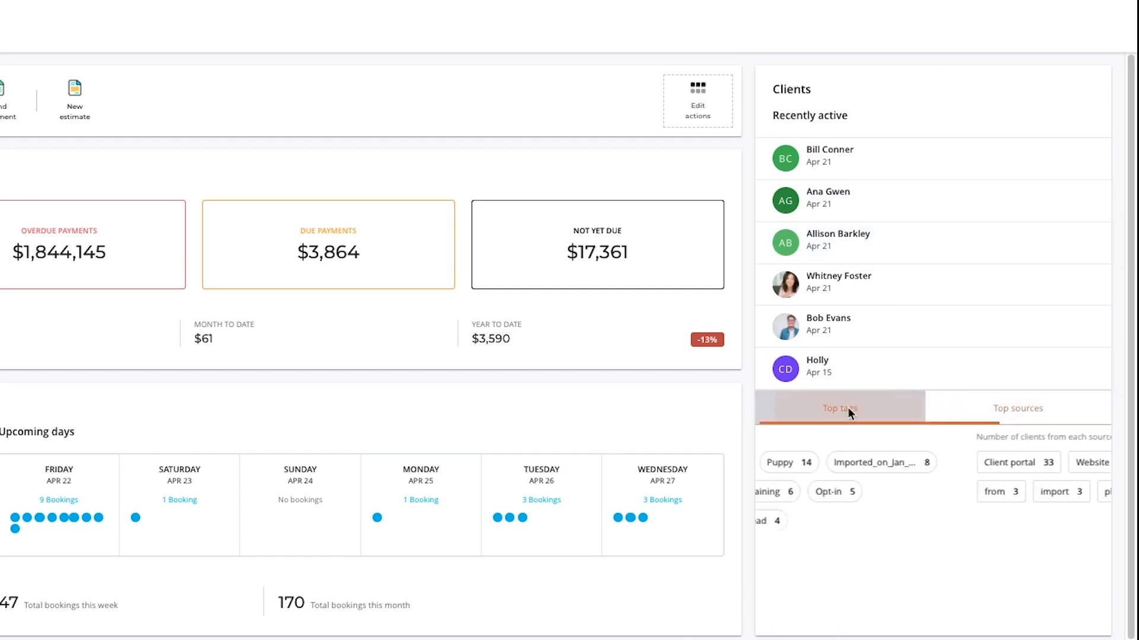
scroll(down, 3)
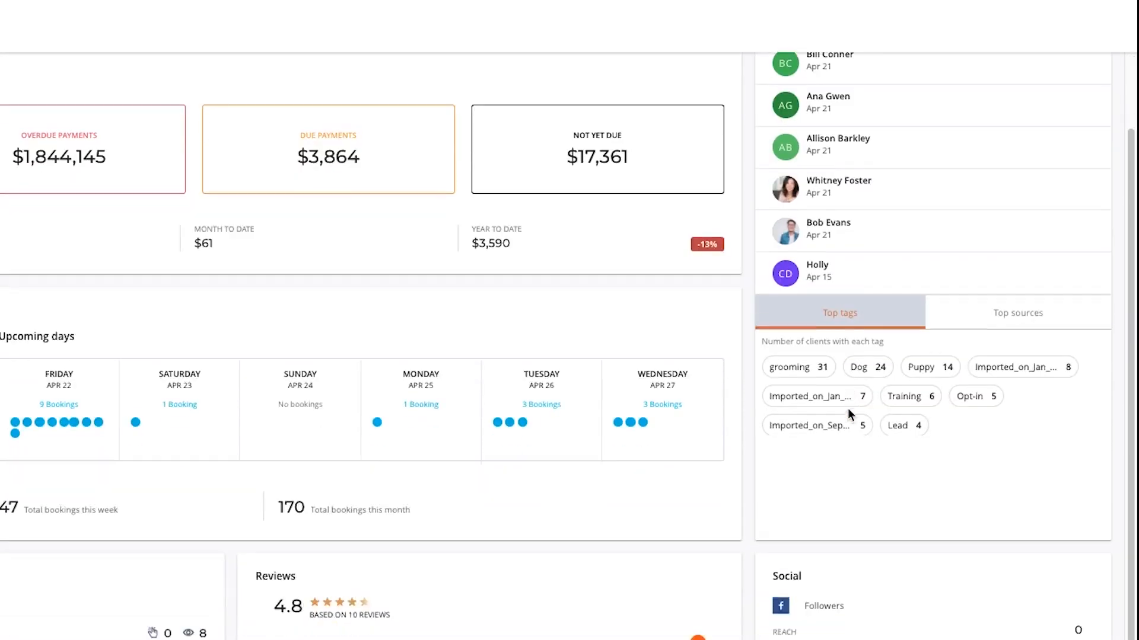
scroll(down, 3)
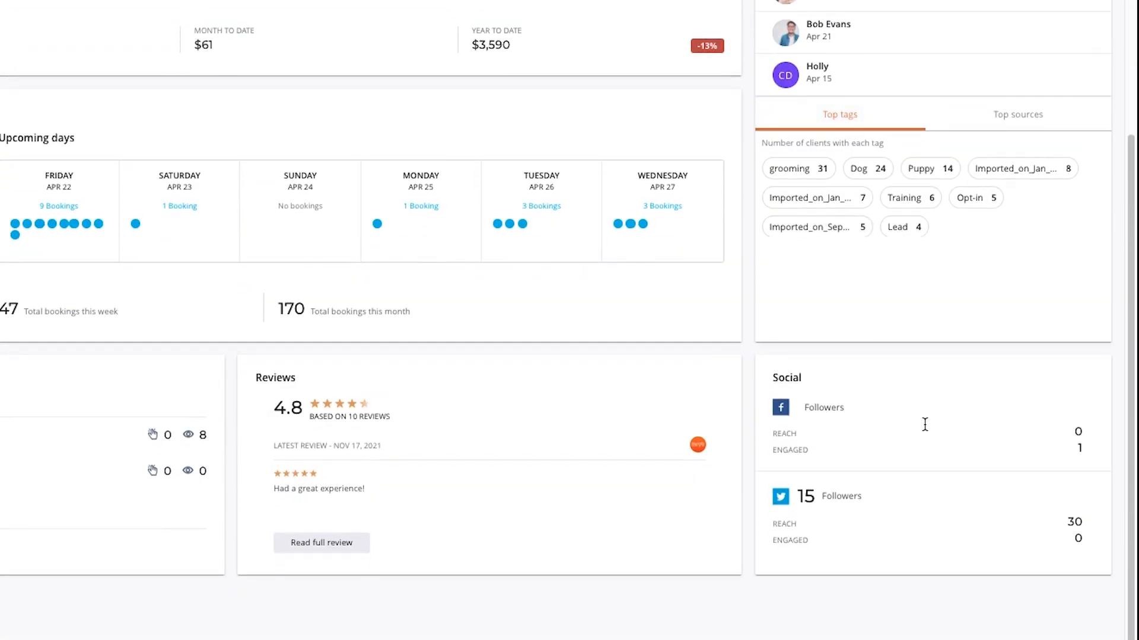
mouse_move(917, 530)
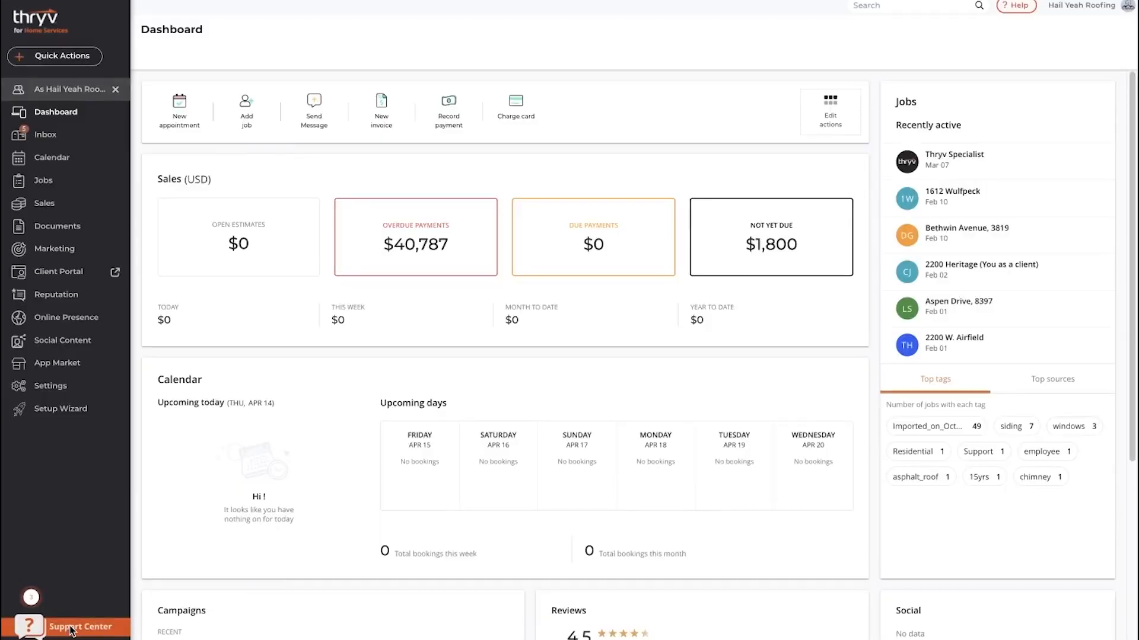
Step: Open Support Center from the bottom of the left sidebar
click(79, 626)
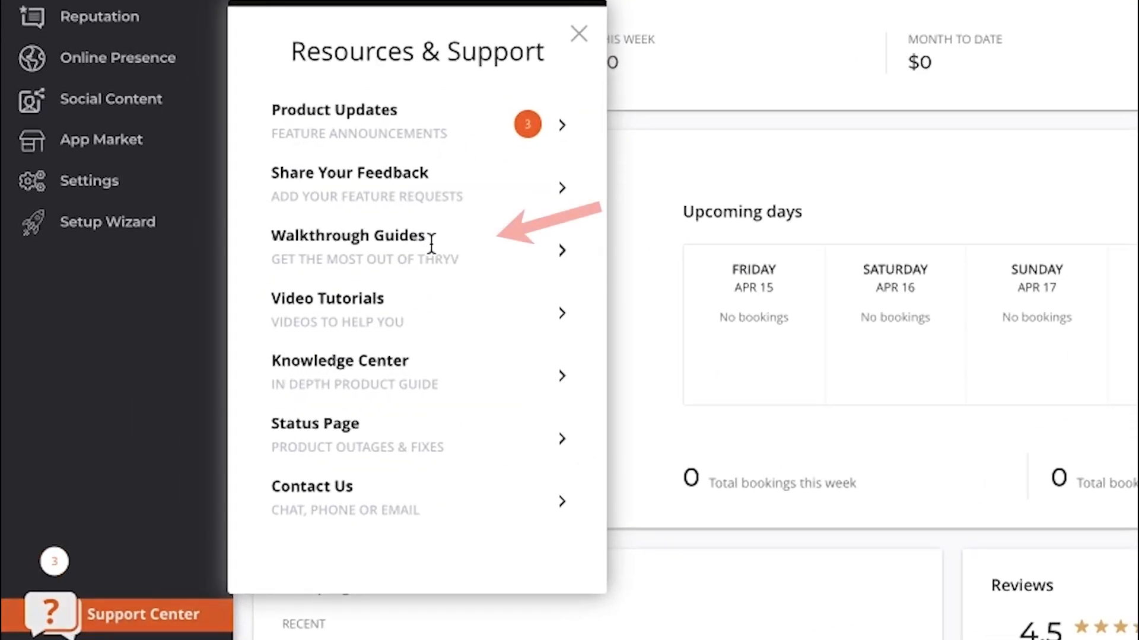
mouse_move(465, 337)
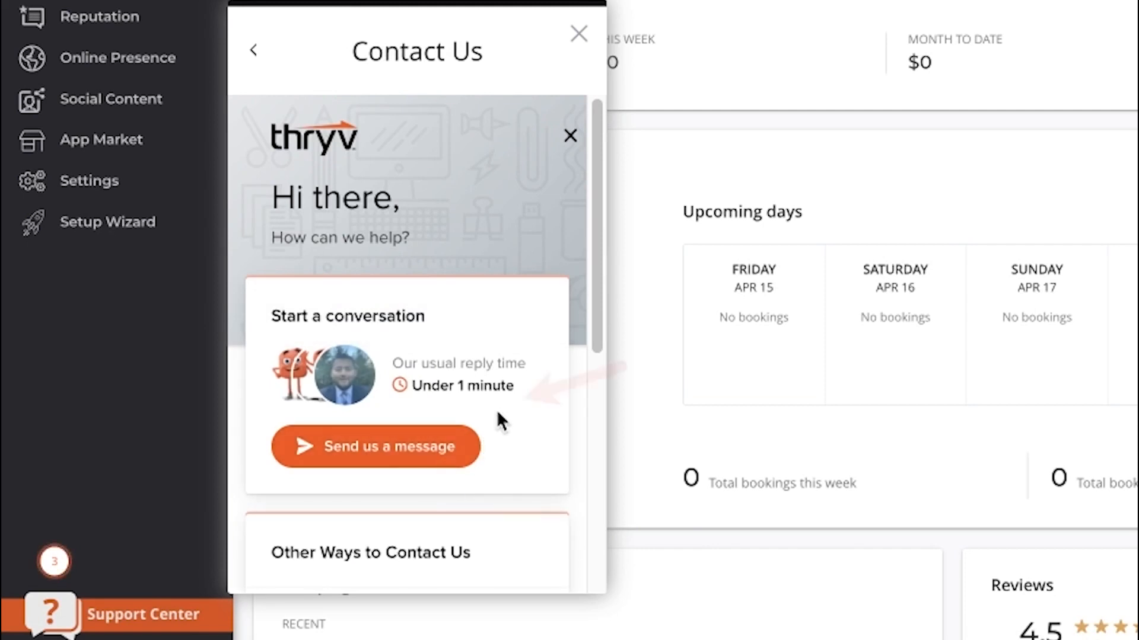
Step: Scroll through the Contact Us options: chat, phone, email and specialist appointments
scroll(down, 3)
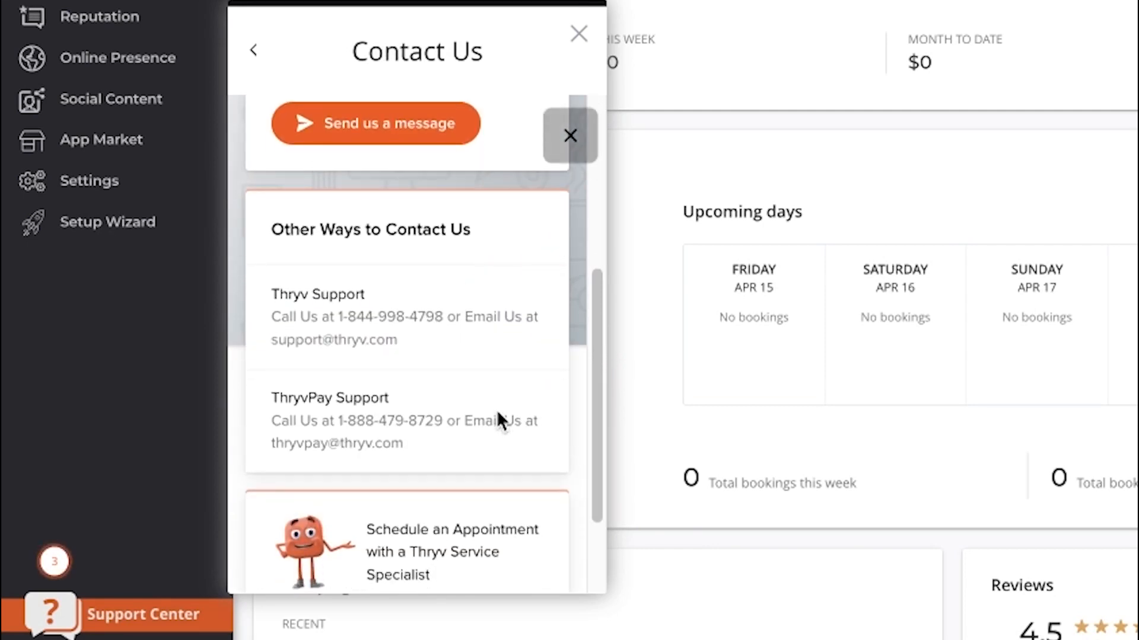
scroll(down, 3)
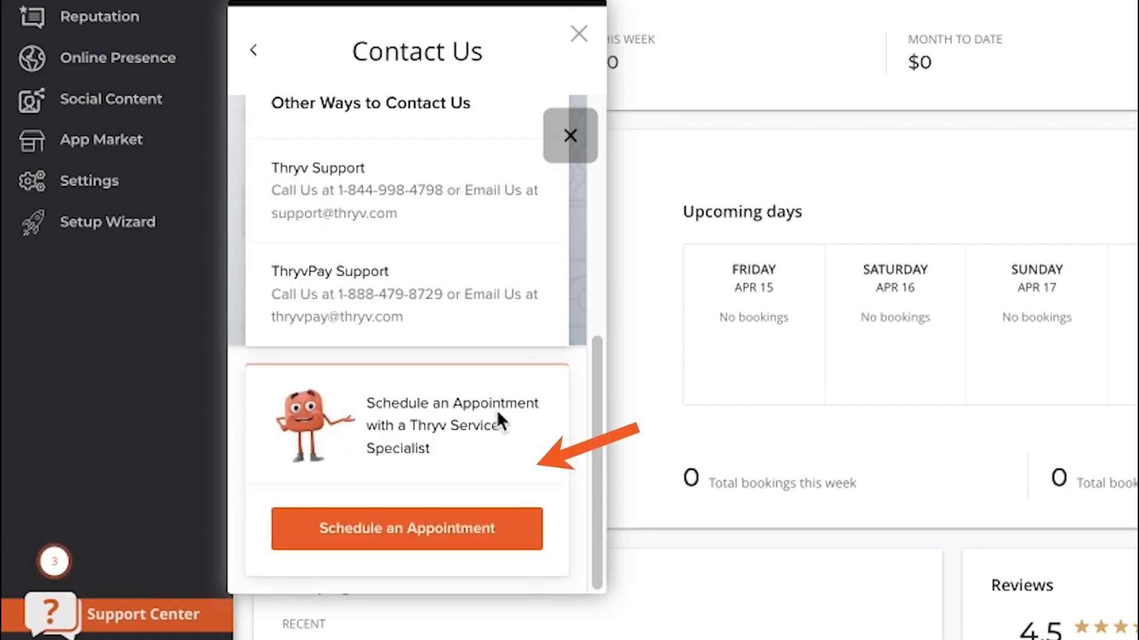